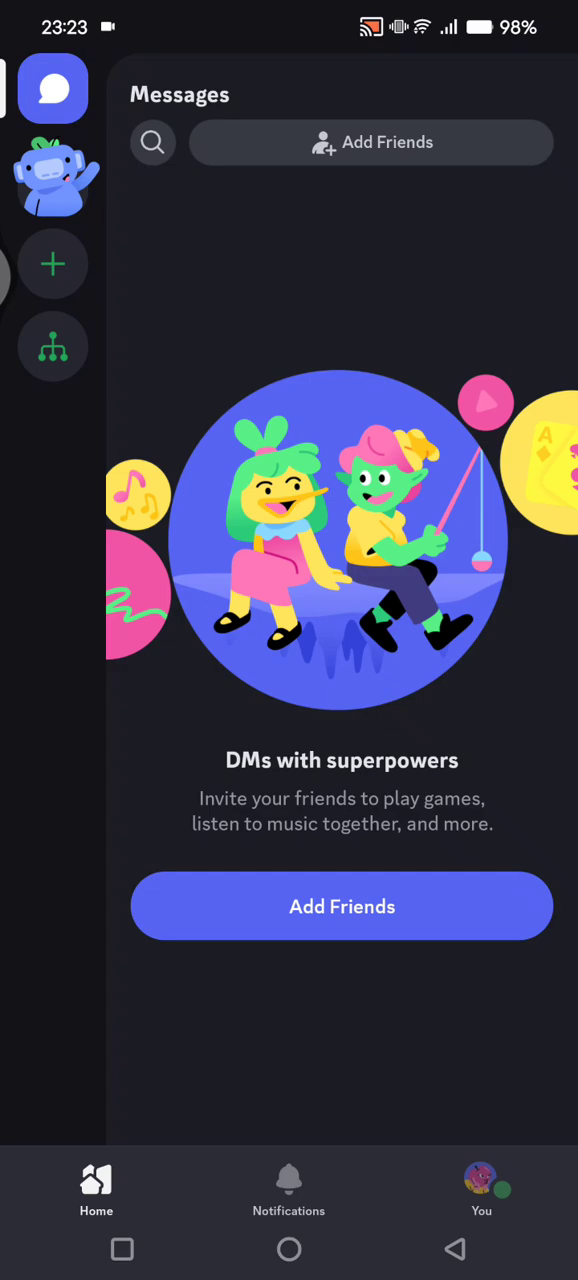
# Step: Leave Discord for the home screen to reach the Play Store voicemod results
pyautogui.press('HOME')
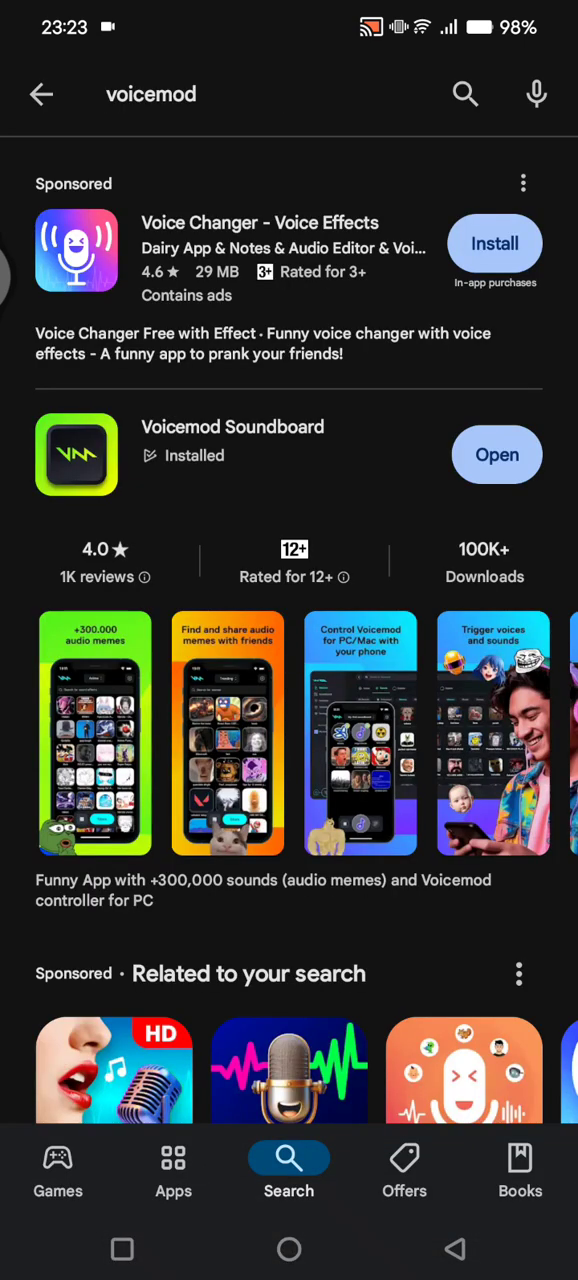
# Step: Return to Discord with the account profile page showing
pyautogui.click(232, 428)
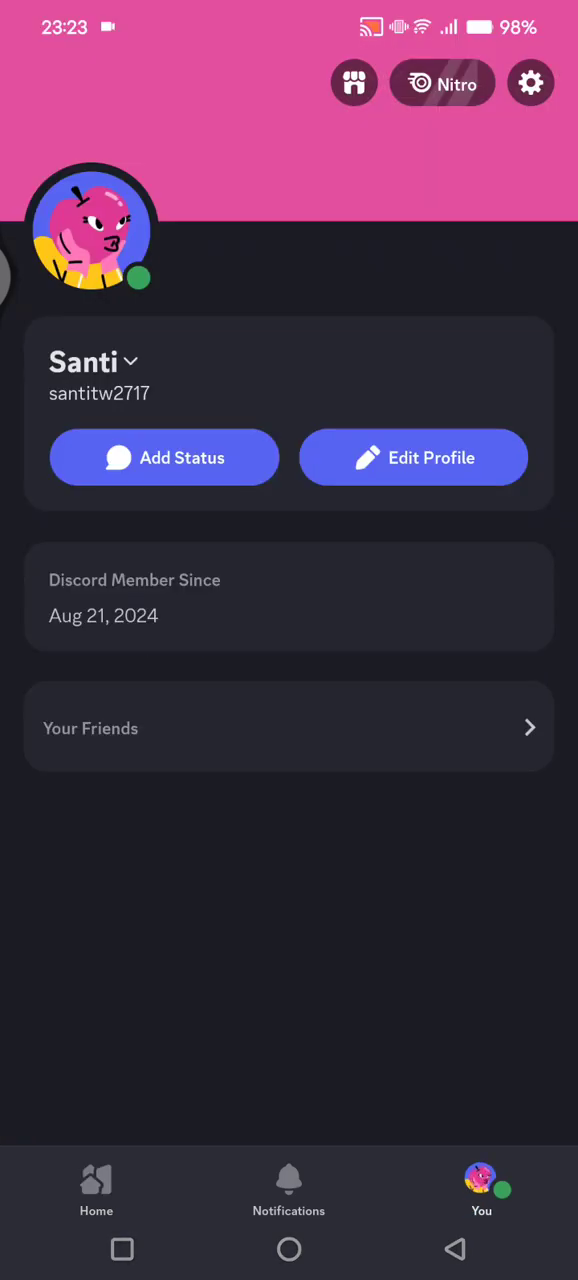
pyautogui.click(96, 1184)
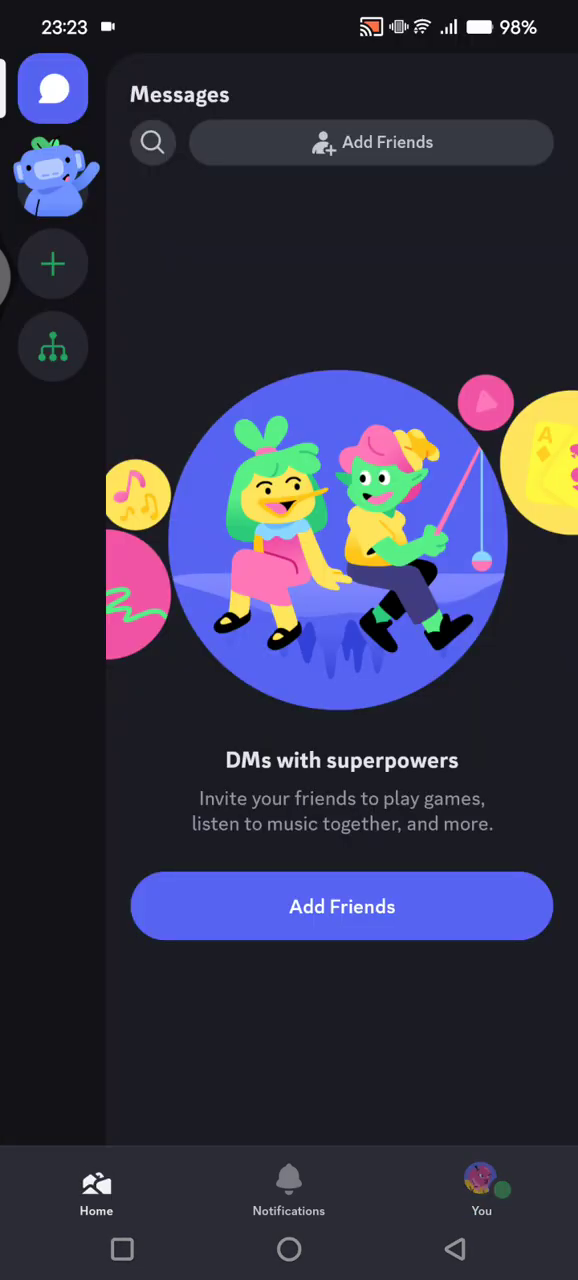
pyautogui.click(52, 178)
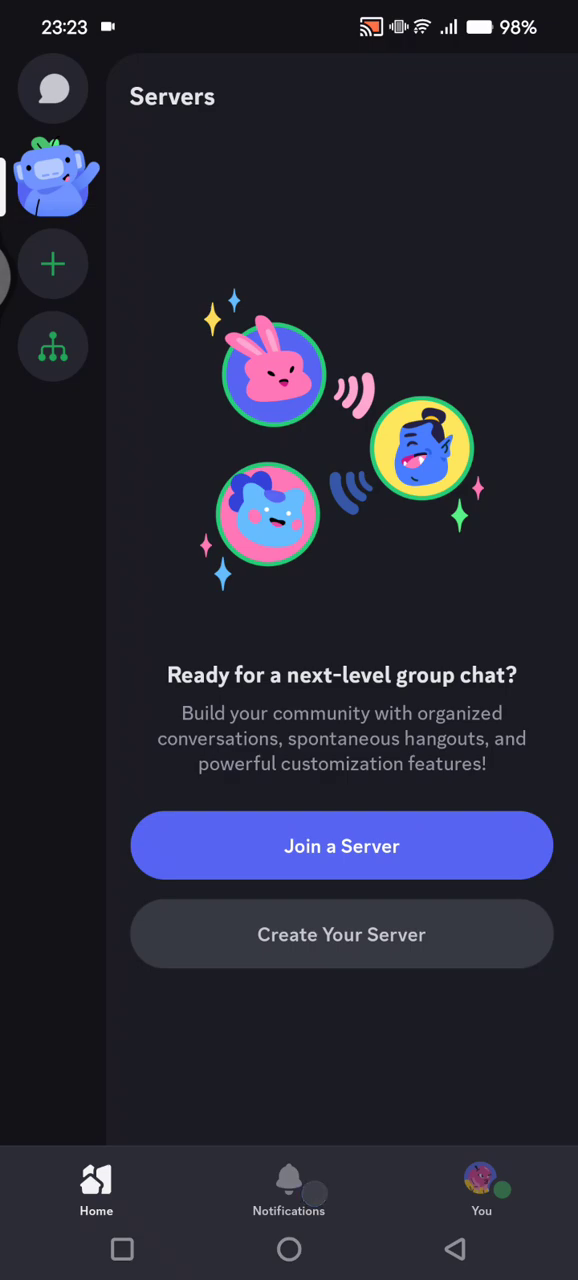
pyautogui.click(482, 1190)
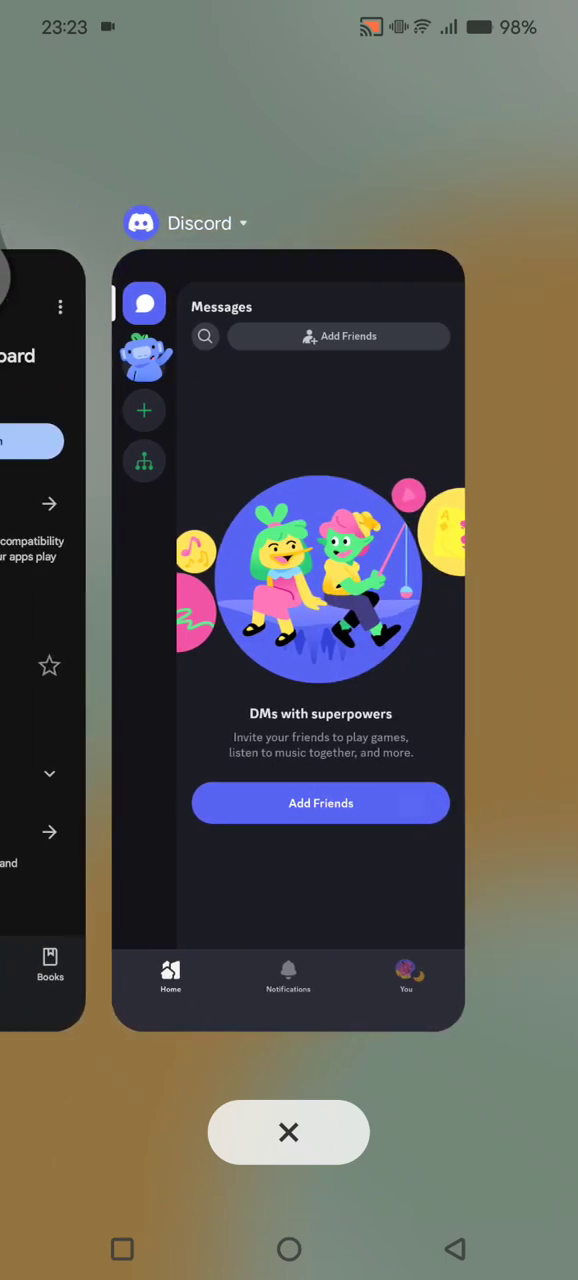
pyautogui.click(404, 976)
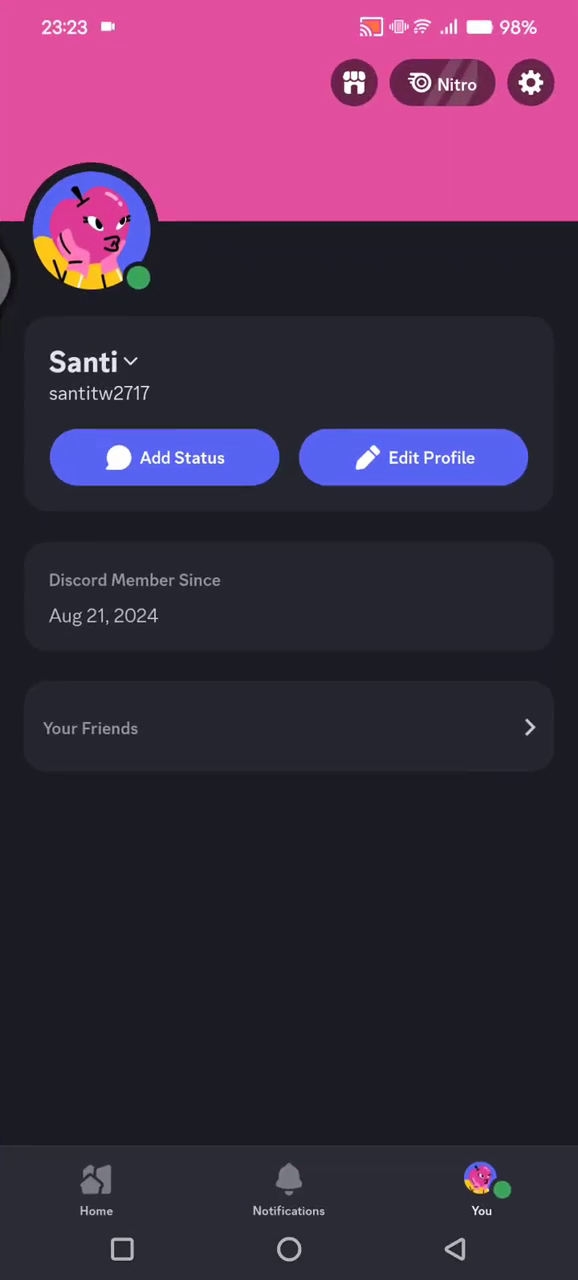
# Step: View the Voice page under App Settings and return to the settings list
pyautogui.click(530, 82)
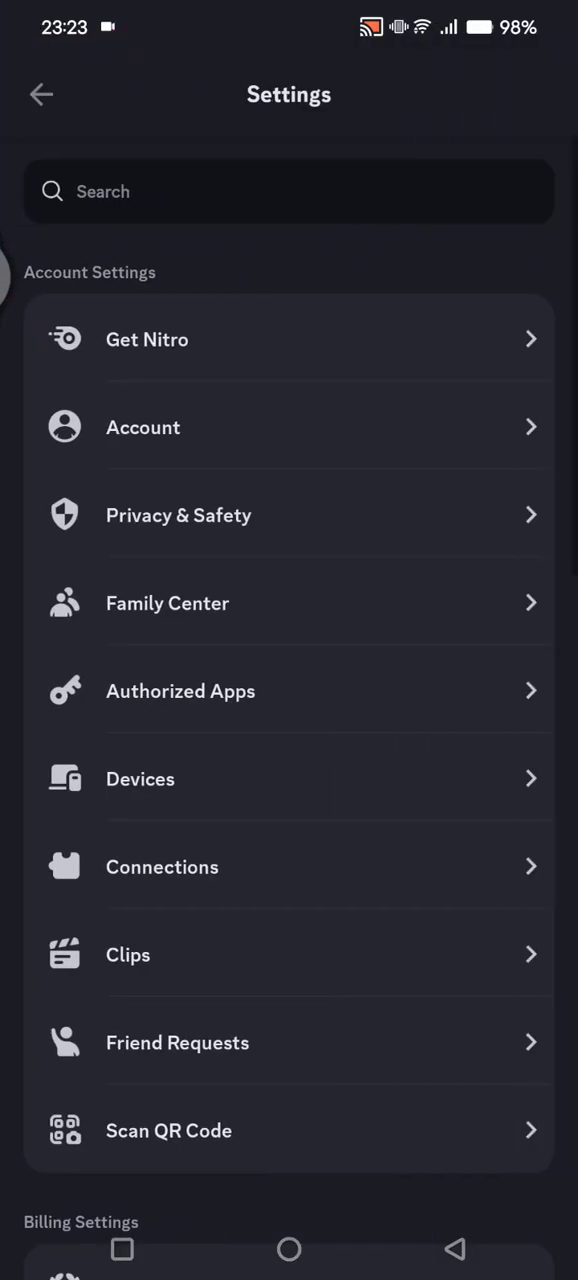
pyautogui.scroll(-3)
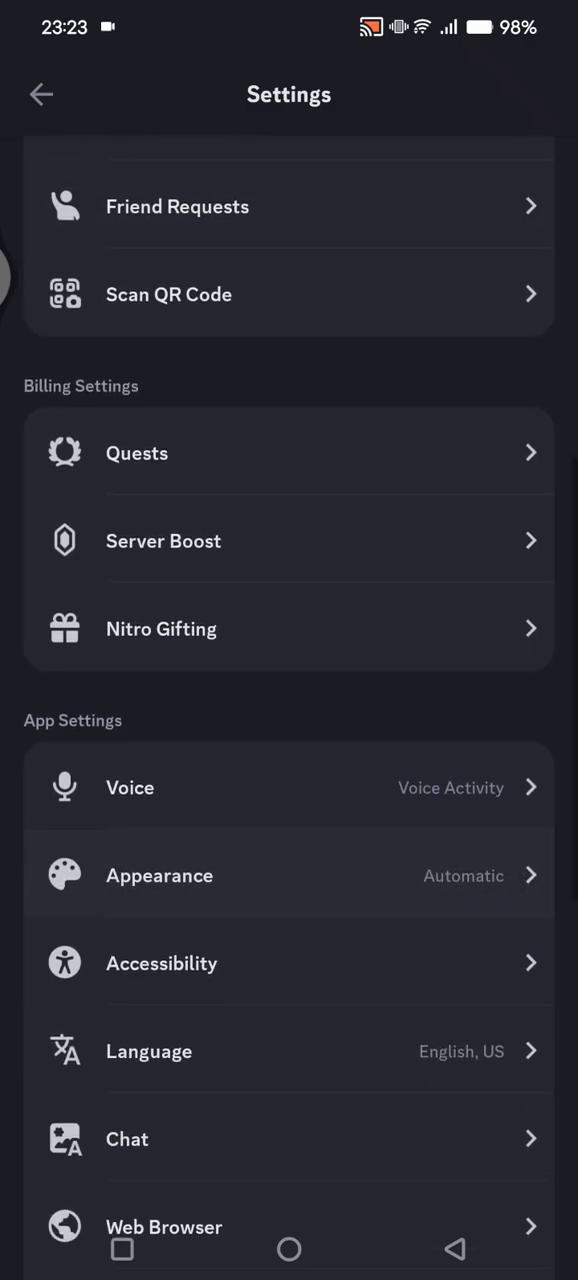
pyautogui.scroll(-3)
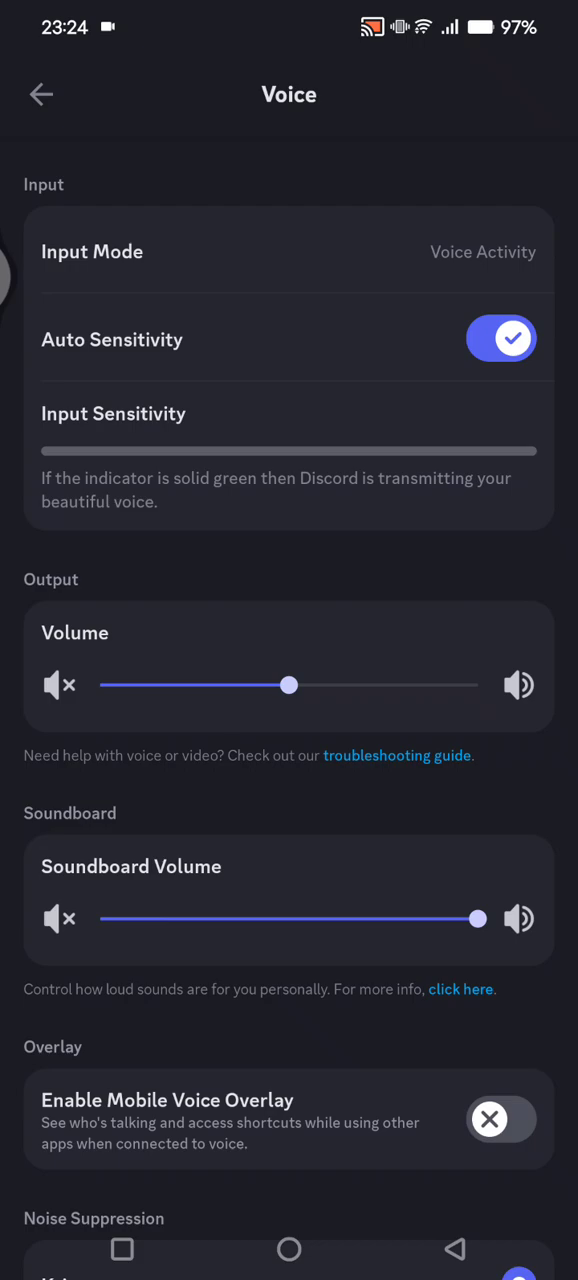
pyautogui.click(40, 96)
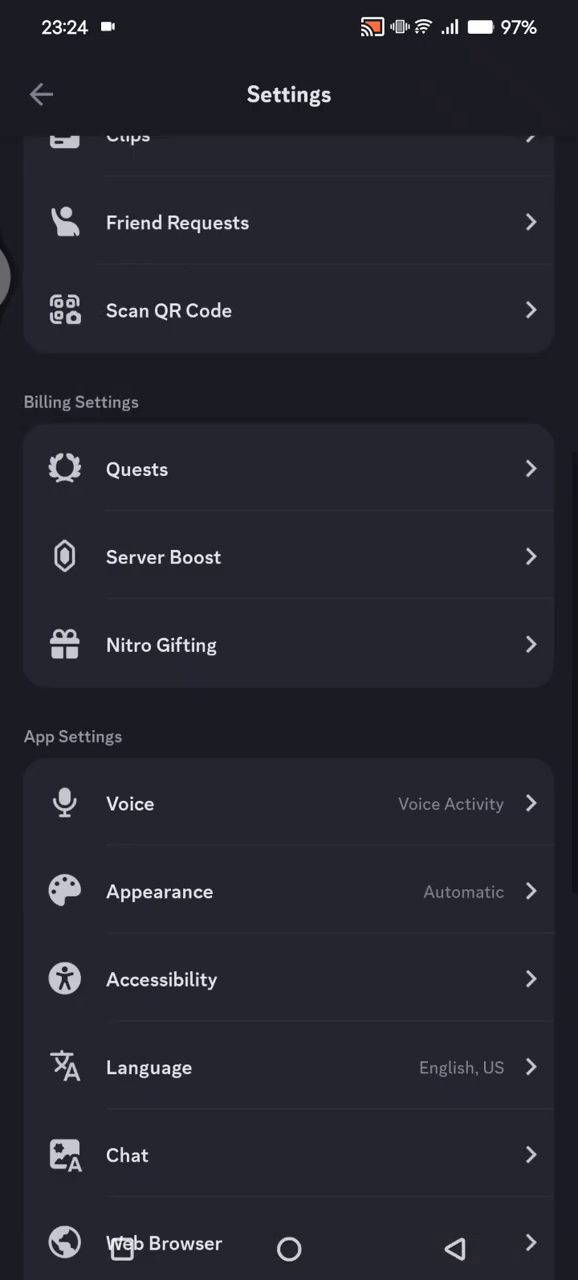